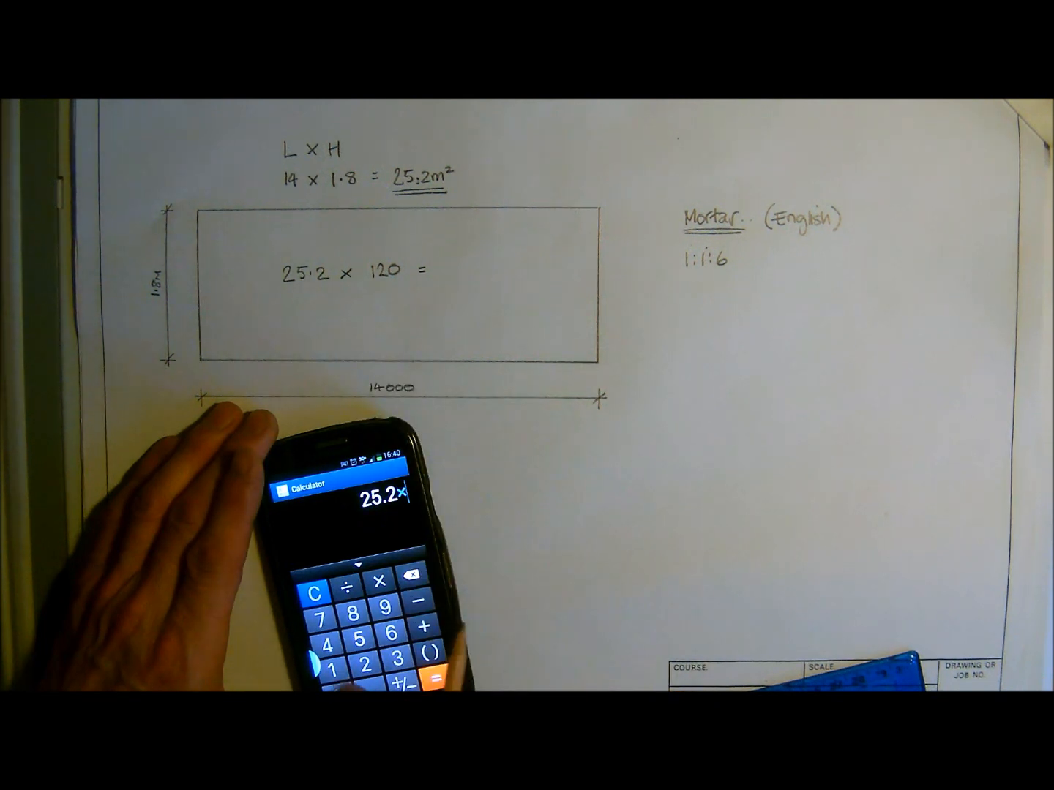
Evaluate 25.2 × 120 on the phone calculator to show 3,024 bricks.
click(433, 677)
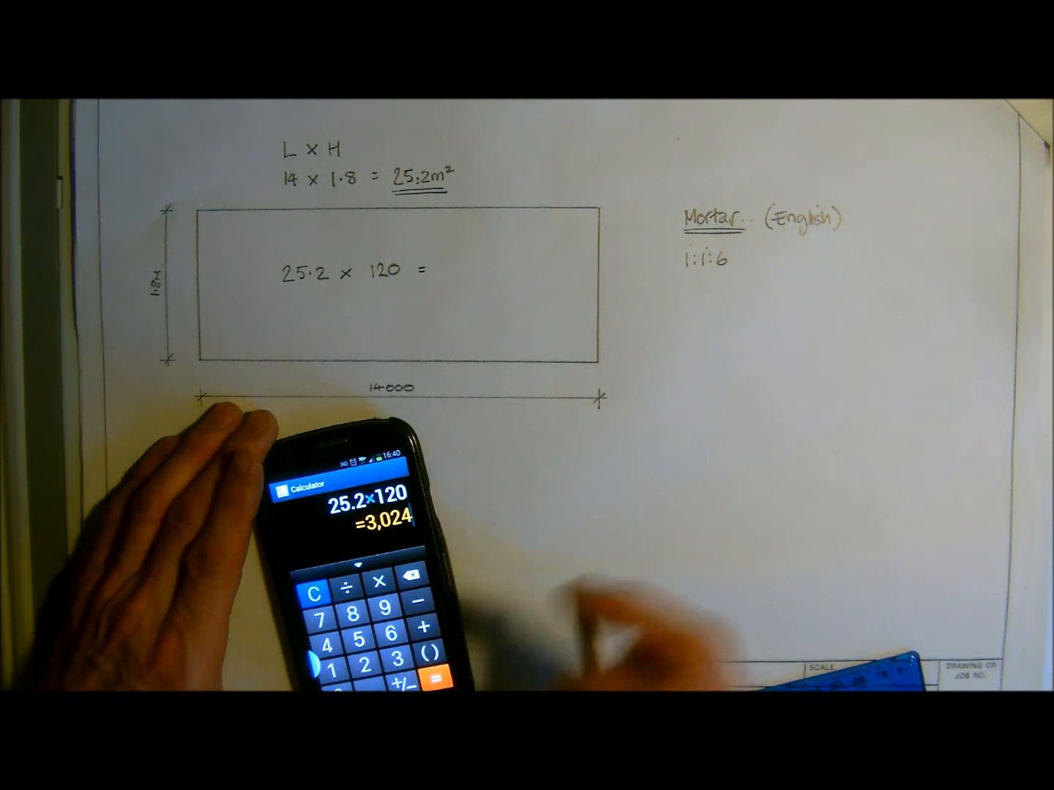